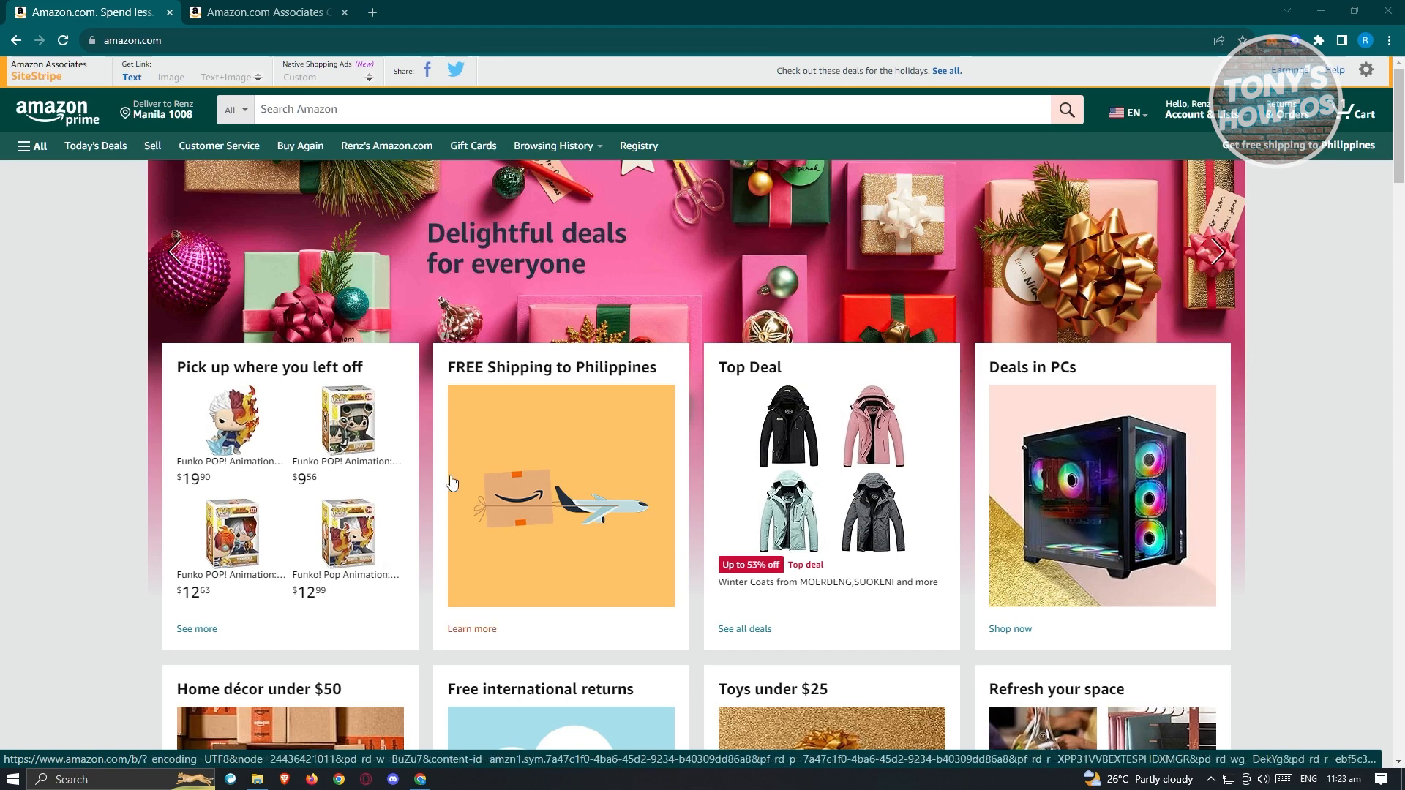
mouse_move(172, 452)
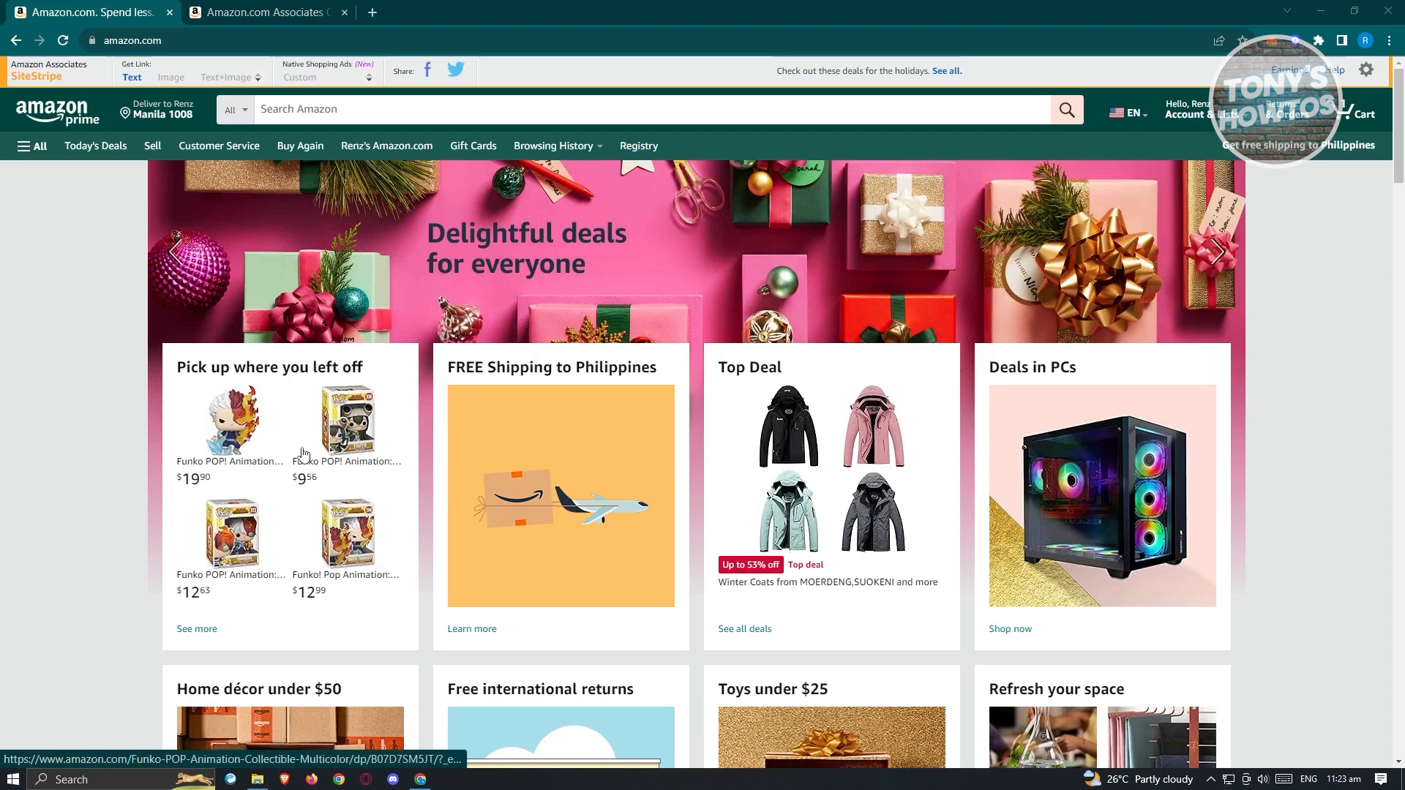
Scroll to the Amazon footer to find 'Become an Affiliate' under Make Money with Us.
scroll(down, 3)
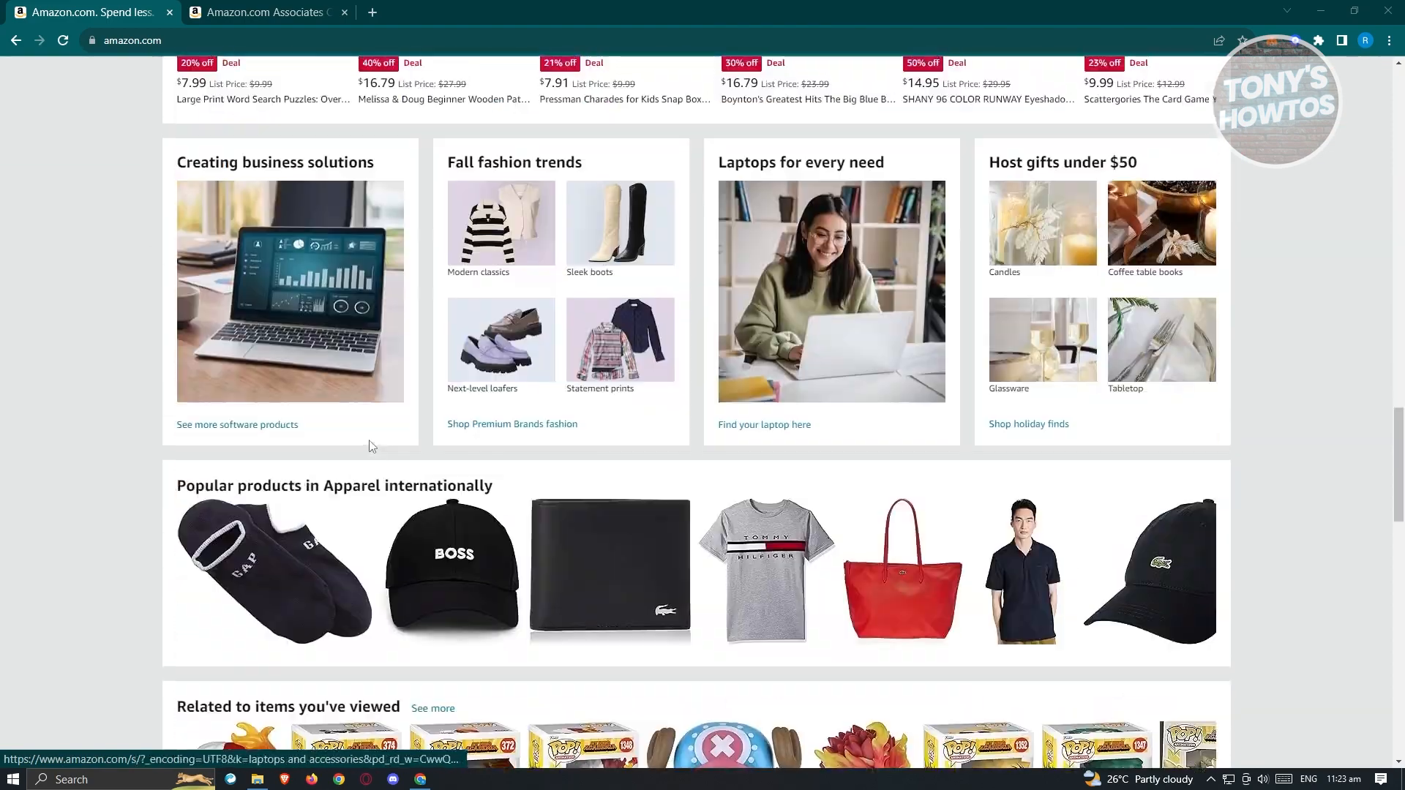
scroll(down, 3)
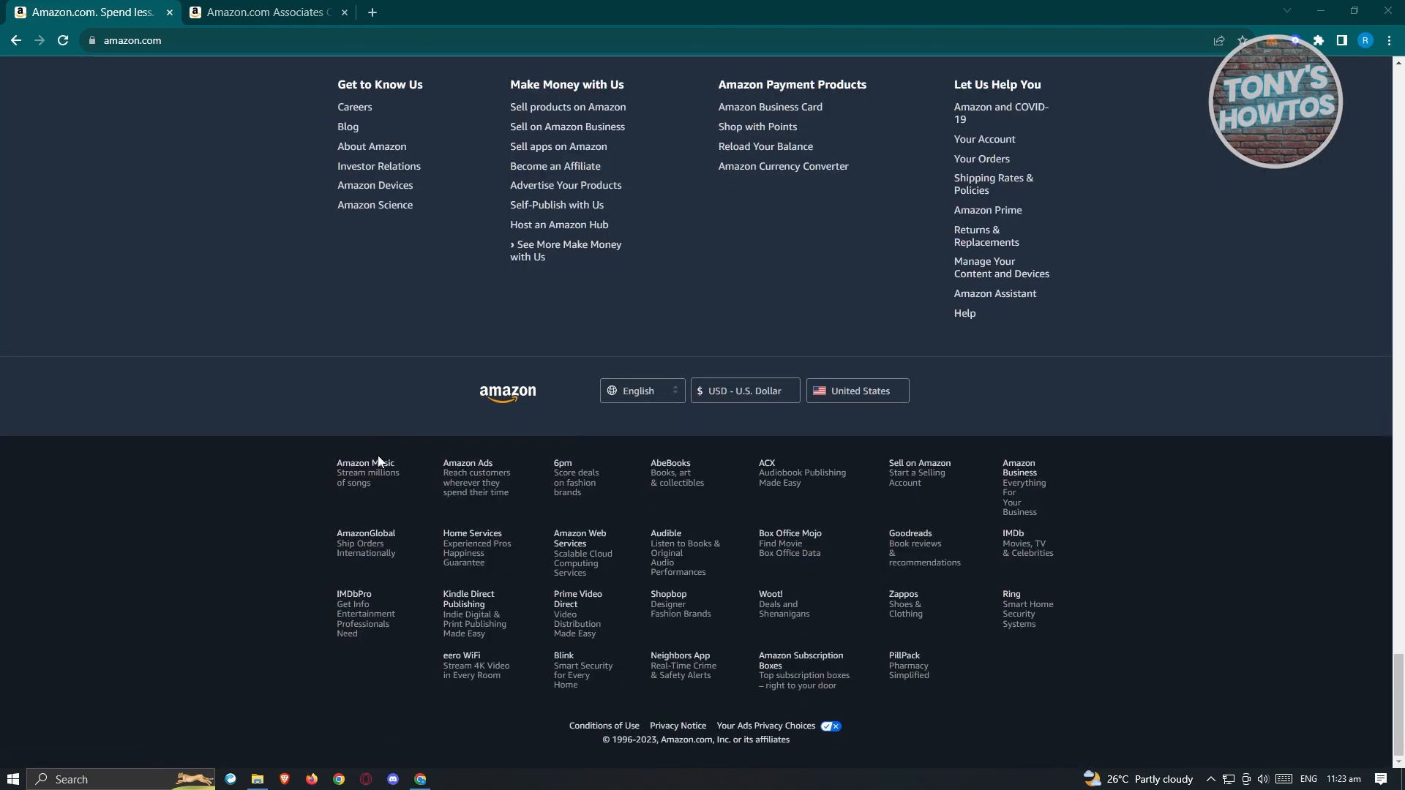
scroll(up, 3)
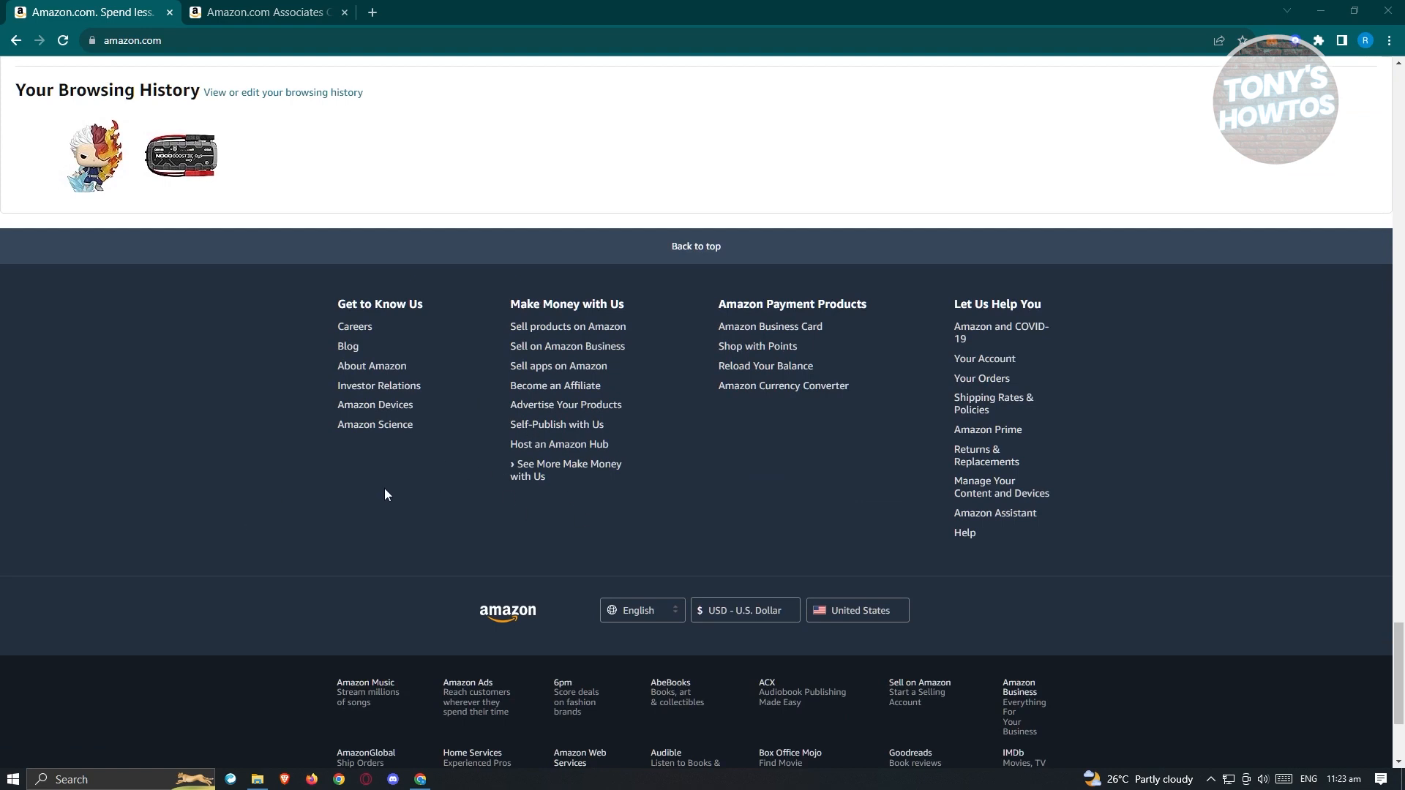
mouse_move(555, 385)
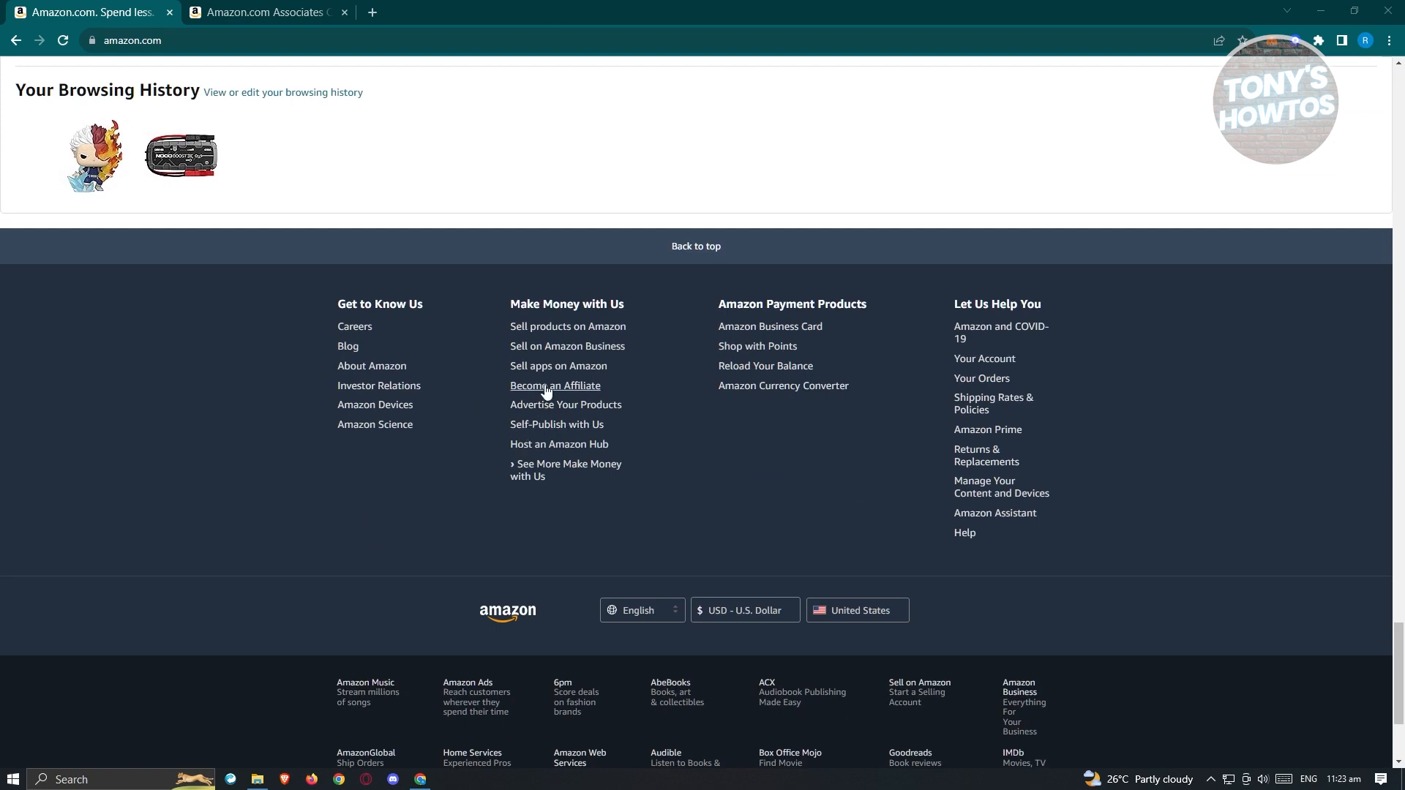
Open 'Become an Affiliate' to reach the Associates dashboard and check the store ID.
click(555, 385)
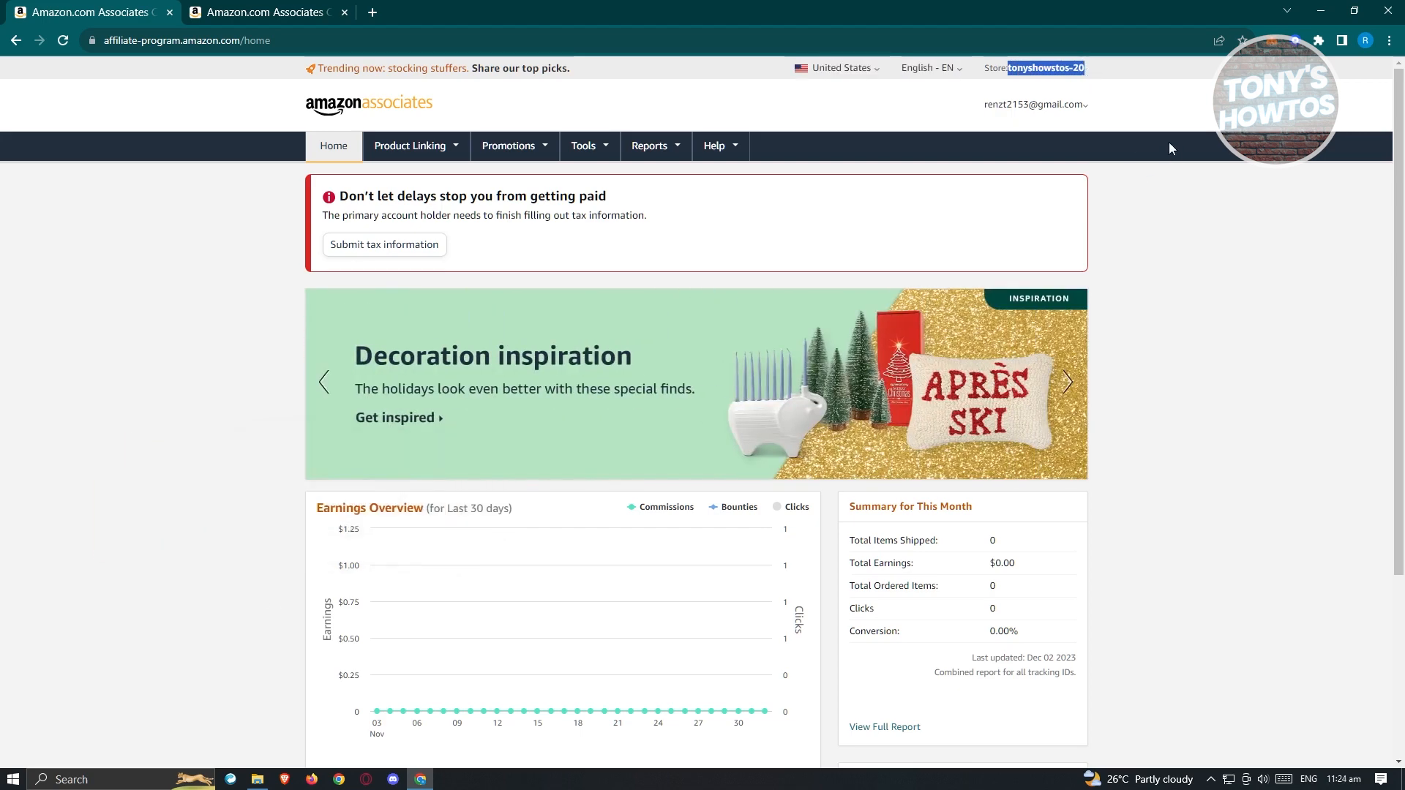
click(1033, 104)
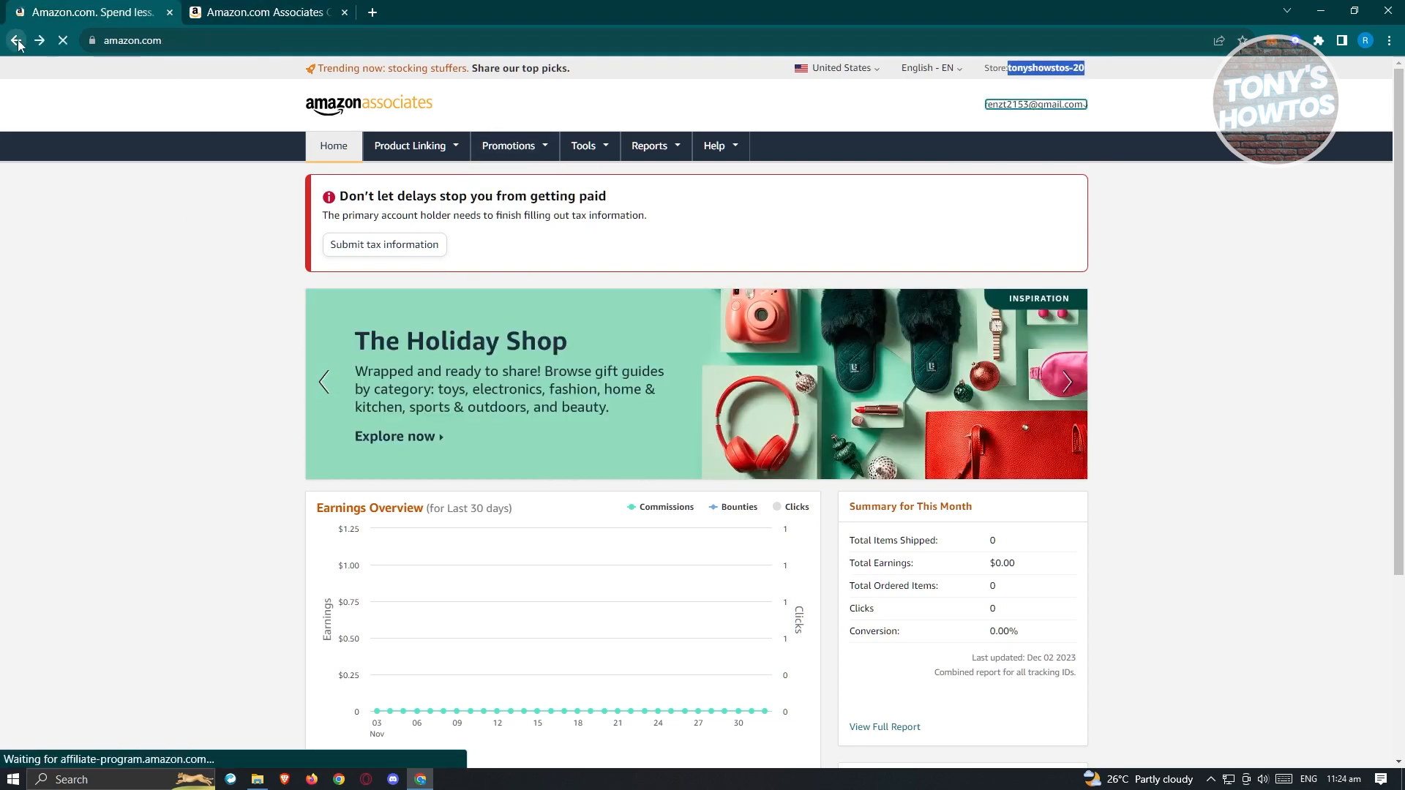
Return to amazon.com and generate a SiteStripe text link showing store and tracking IDs.
click(16, 40)
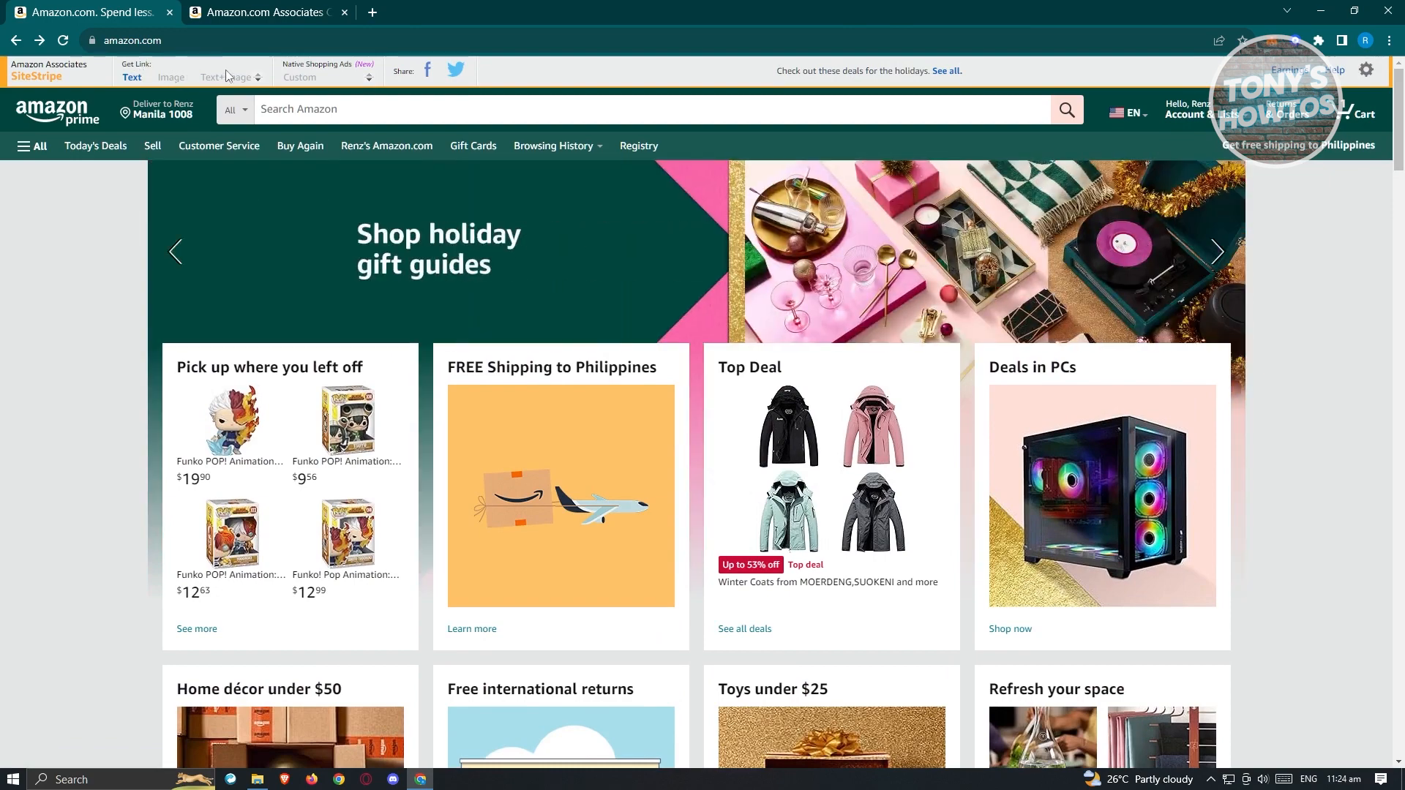
click(131, 77)
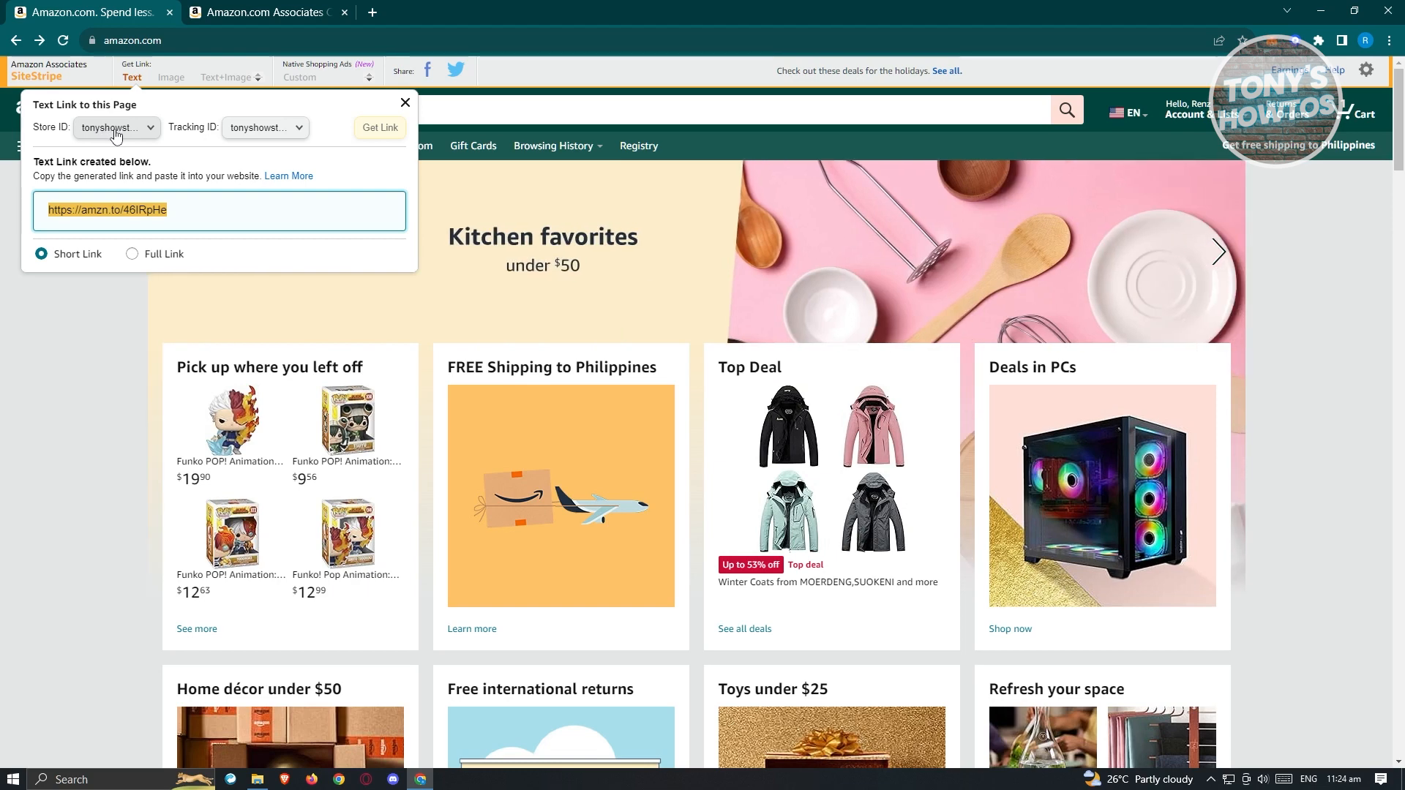
mouse_move(141, 137)
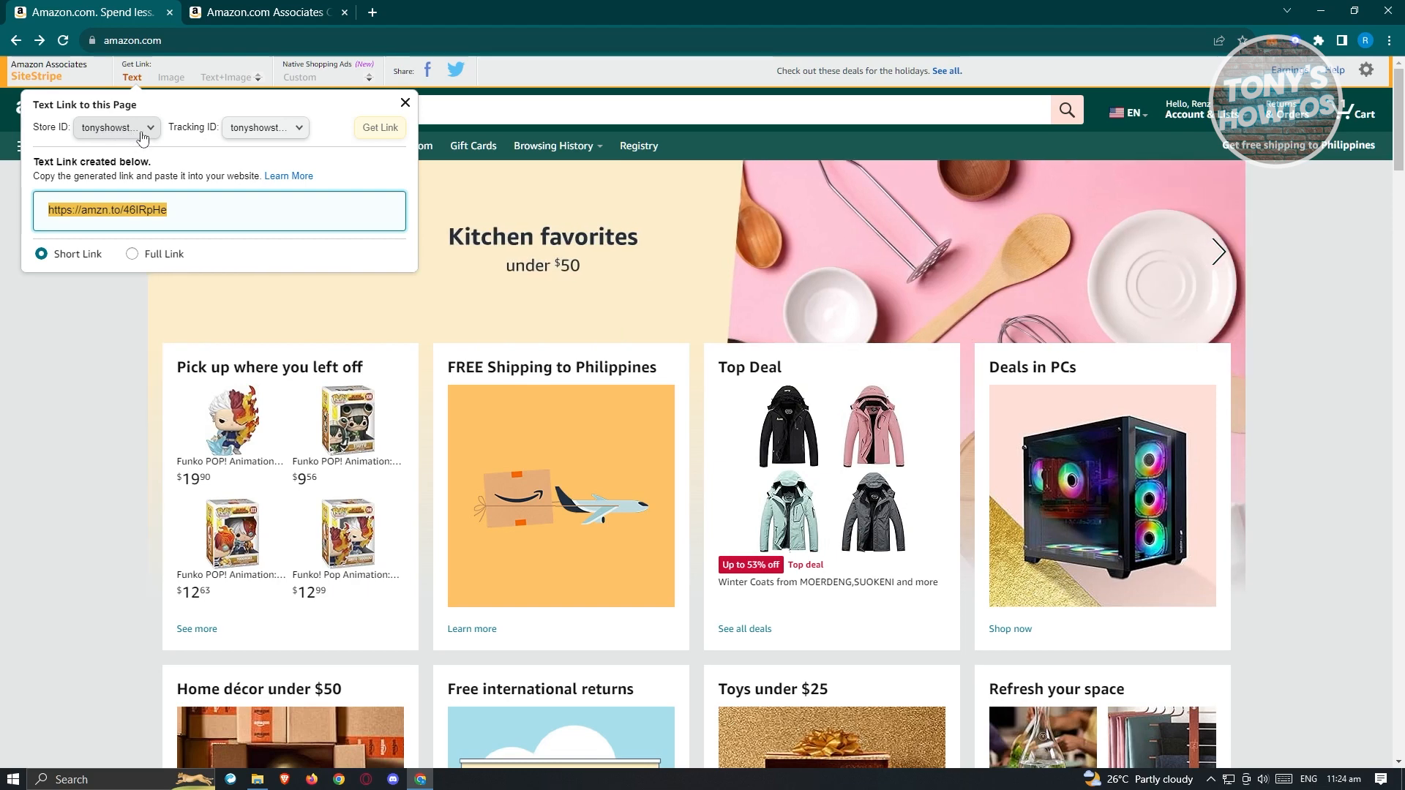